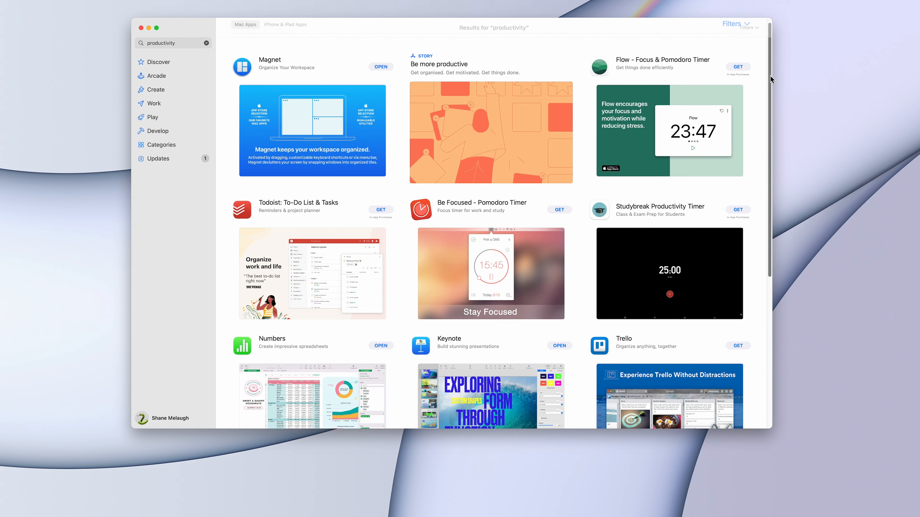
Remove FaceTime from the Dock via its Dock options menu
scroll("down", 3)
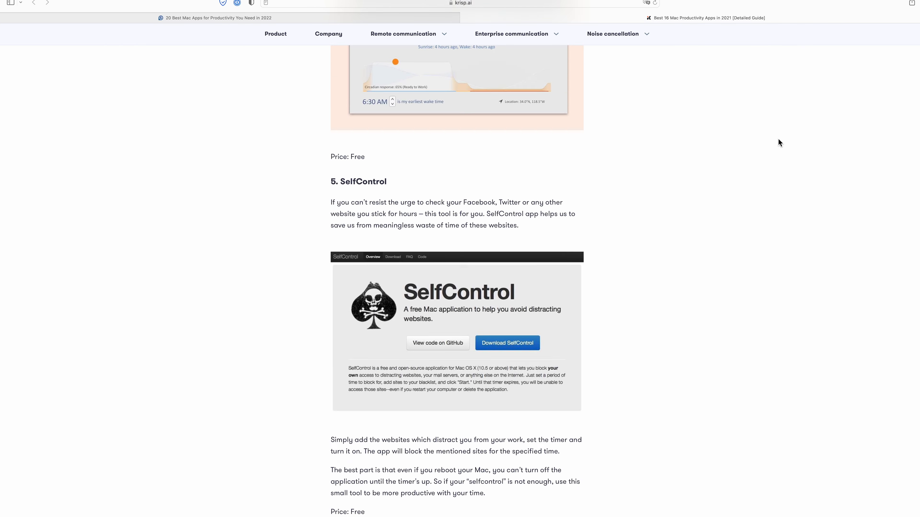
left_click(47, 4)
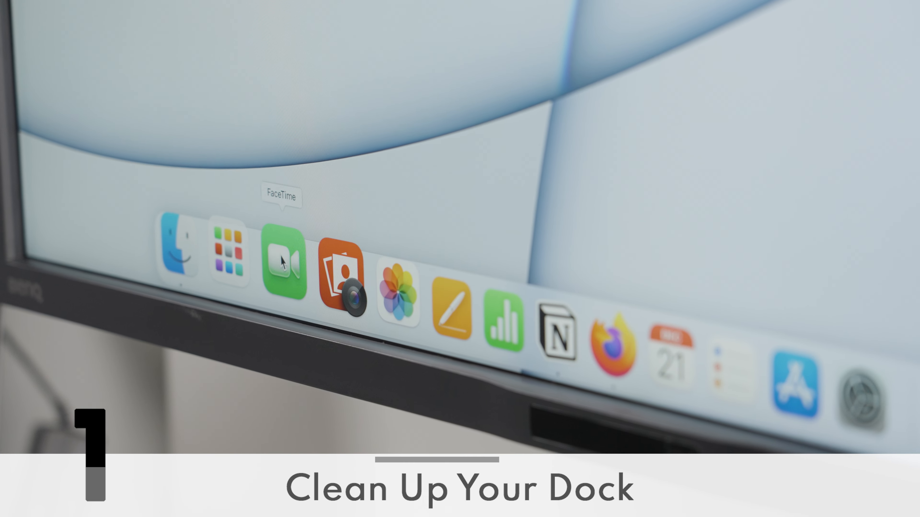
right_click(280, 258)
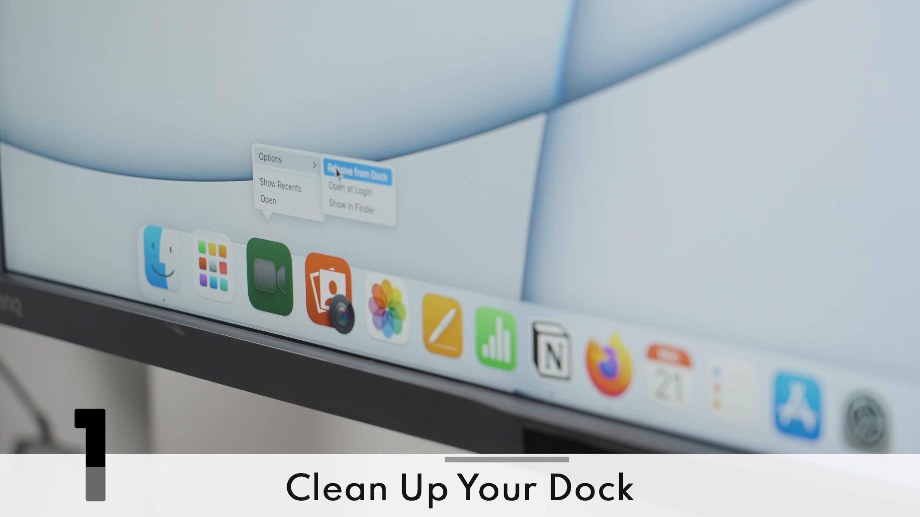
left_click(357, 175)
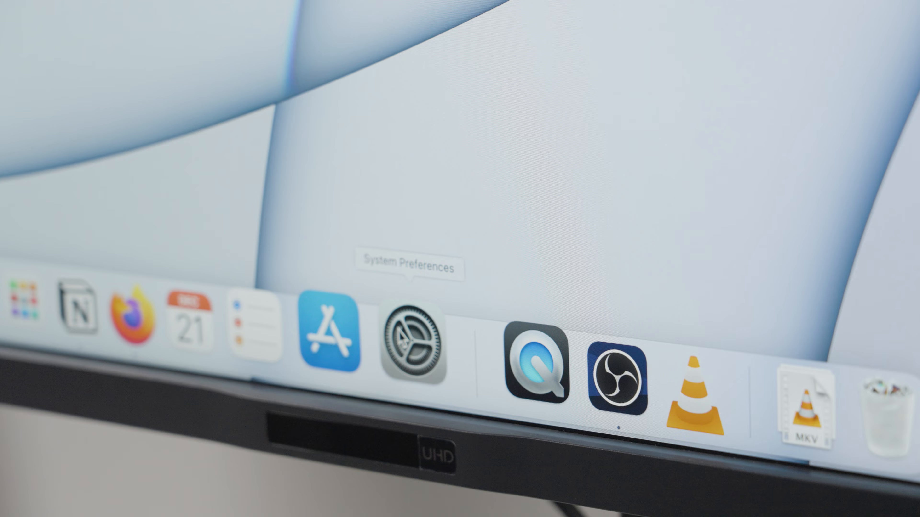
In Dock & Menu Bar settings, turn on 'Automatically hide and show the Dock'
left_click(415, 346)
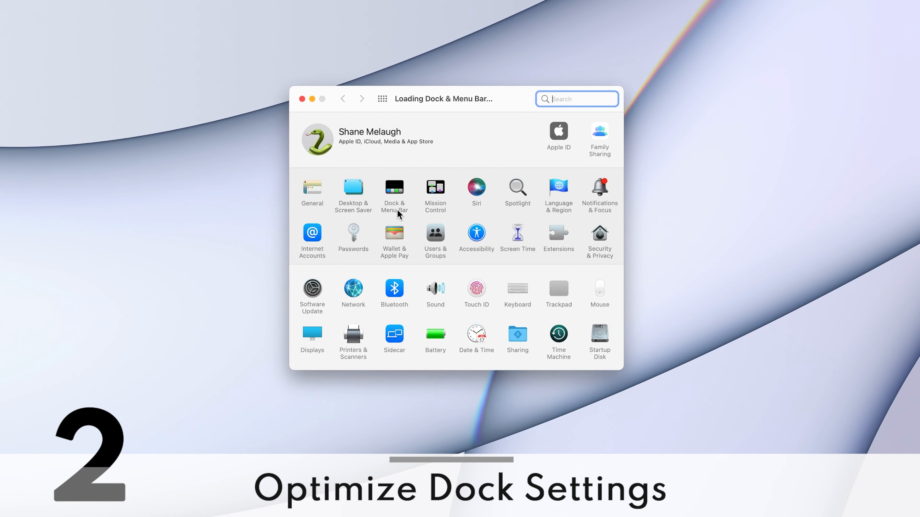
left_click(394, 190)
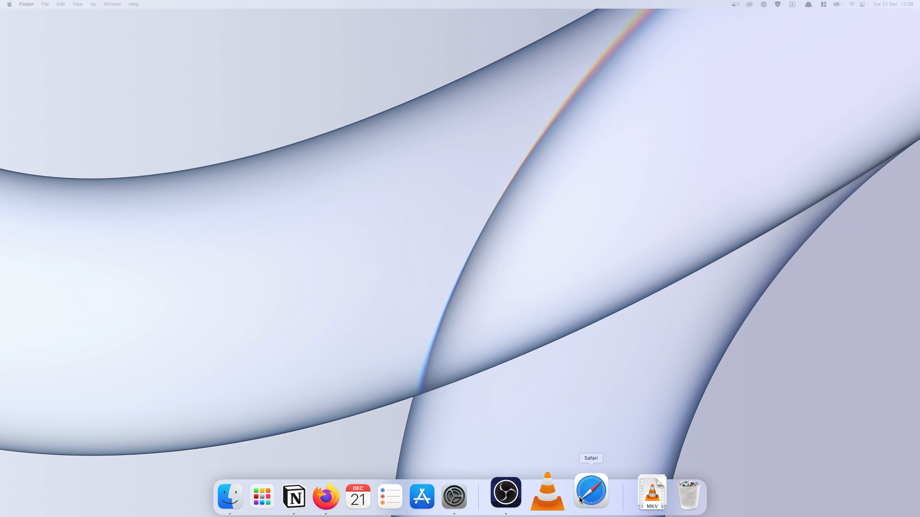
left_click(454, 498)
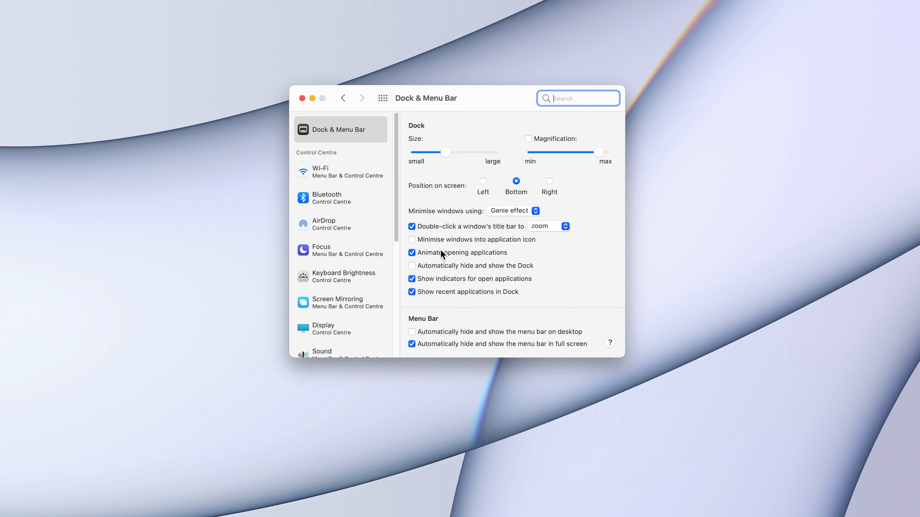
left_click(411, 266)
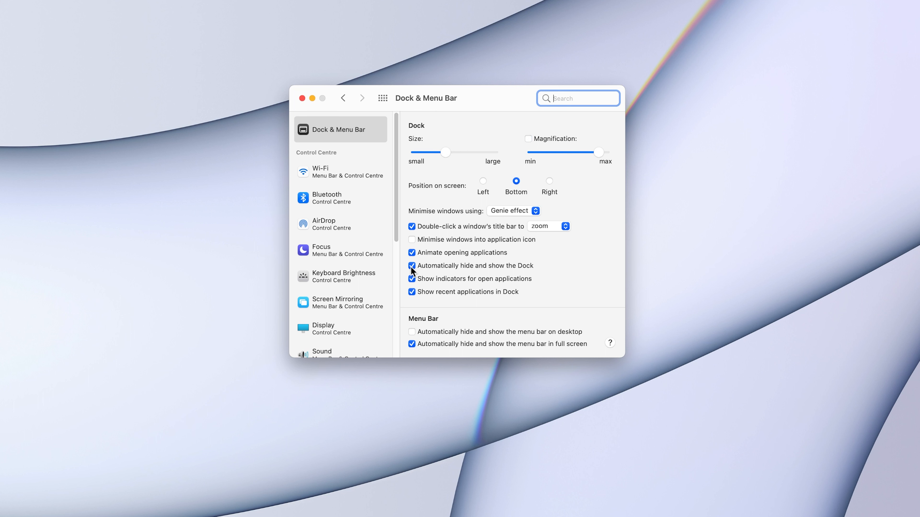
left_click(412, 266)
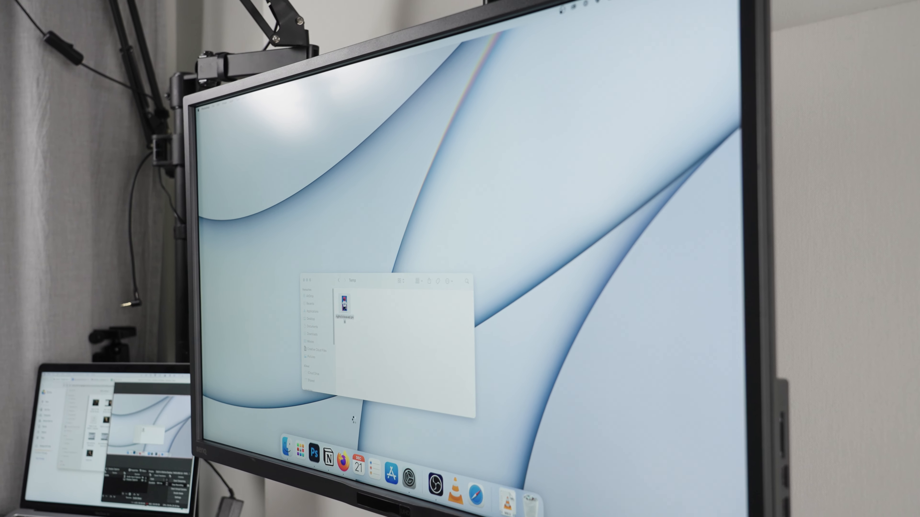
Open the single file in the Finder folder
double_click(345, 305)
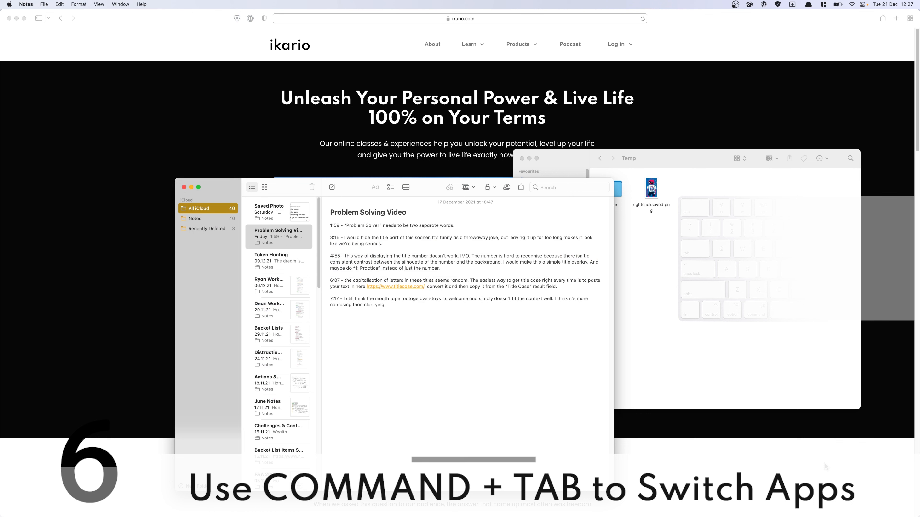
Switch from Notes to Safari with Command+Tab, showing the ikario.com homepage
key("cmd+tab")
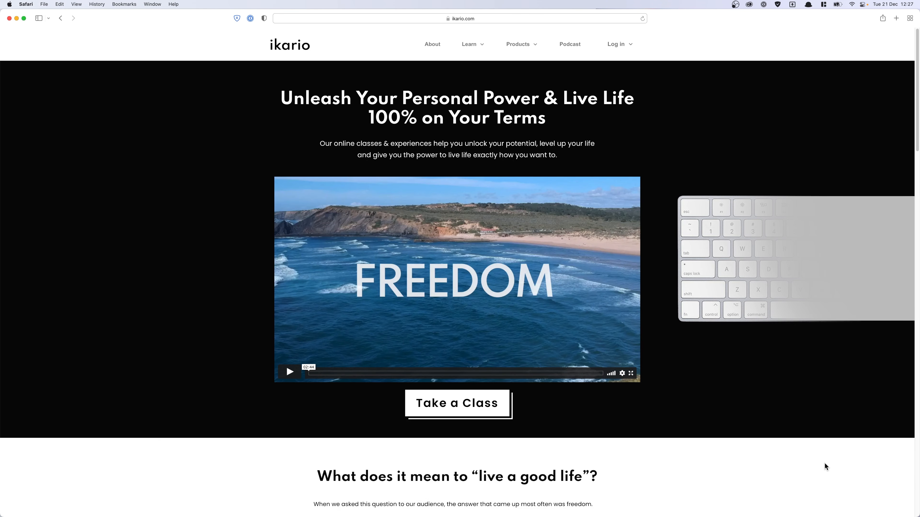